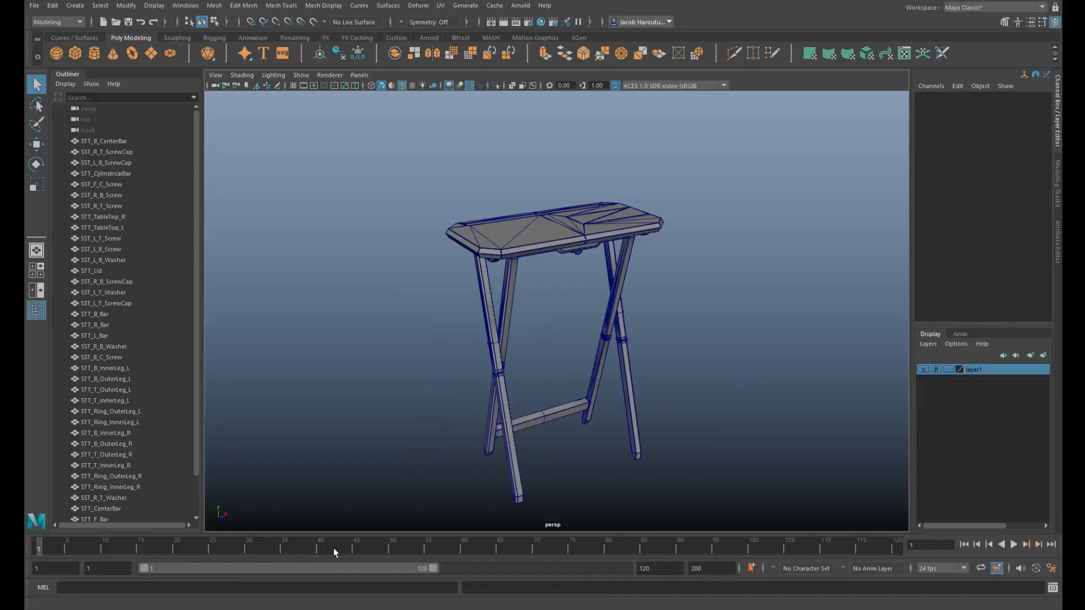
Step: Inspect the table and loose parts from several angles, then toggle which part layers are shown
drag(553, 277, 761, 303)
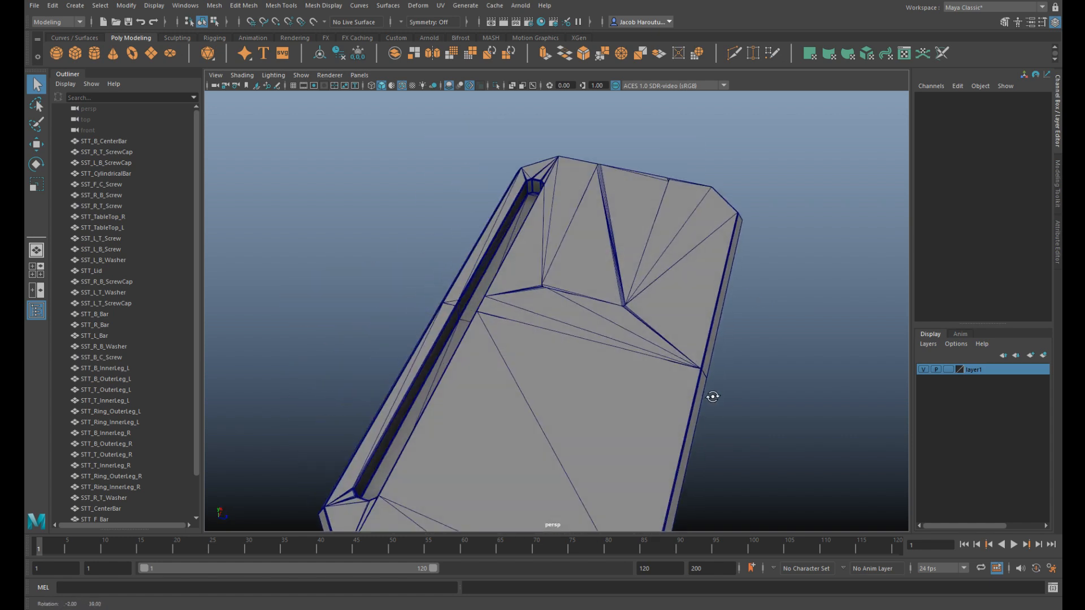
drag(714, 397, 643, 199)
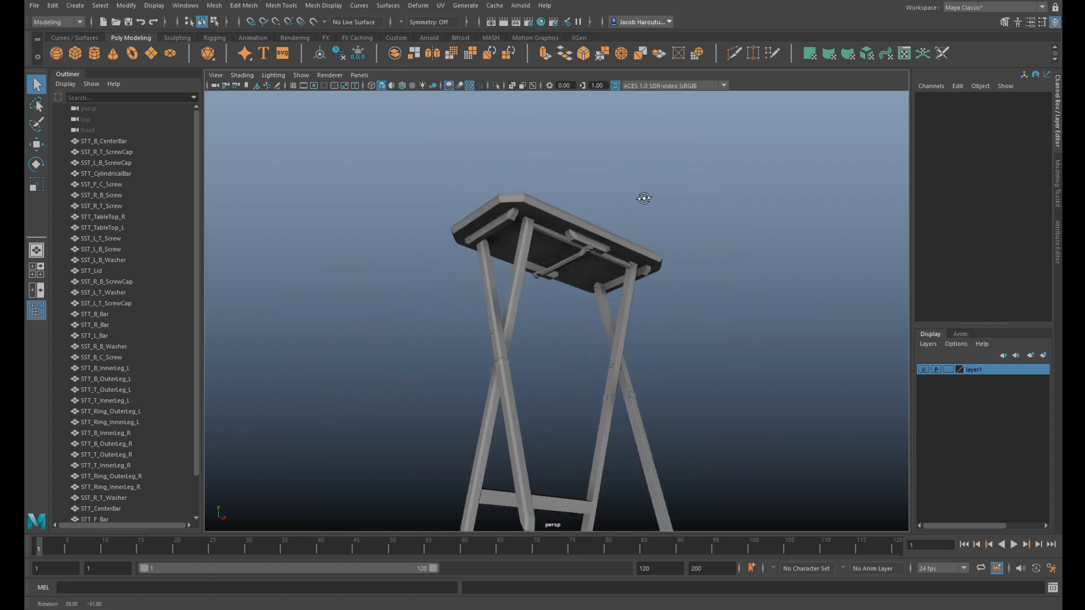
drag(643, 199, 713, 221)
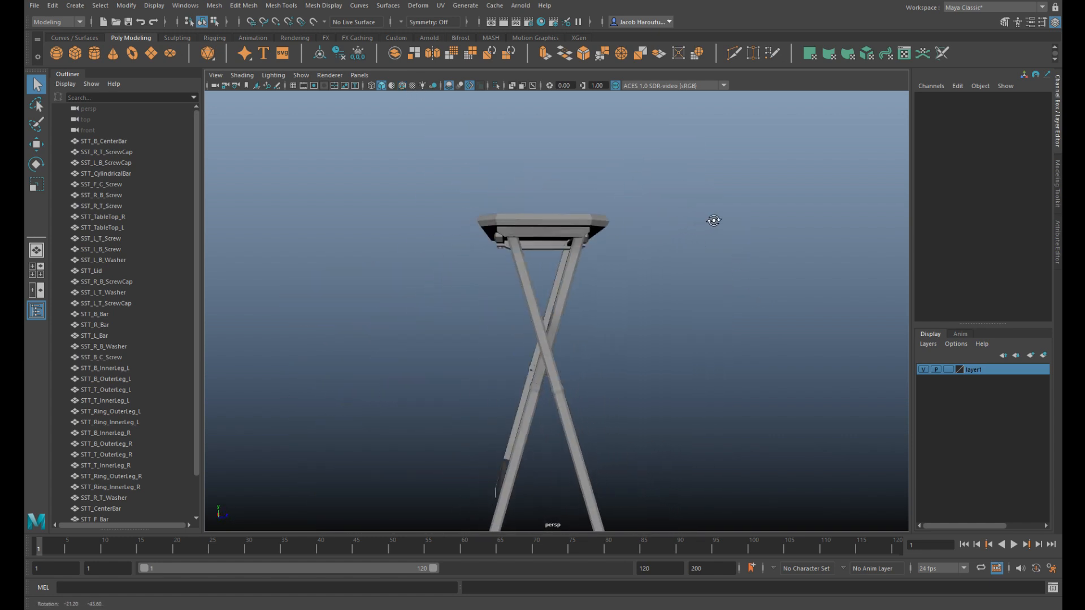
drag(713, 220, 679, 287)
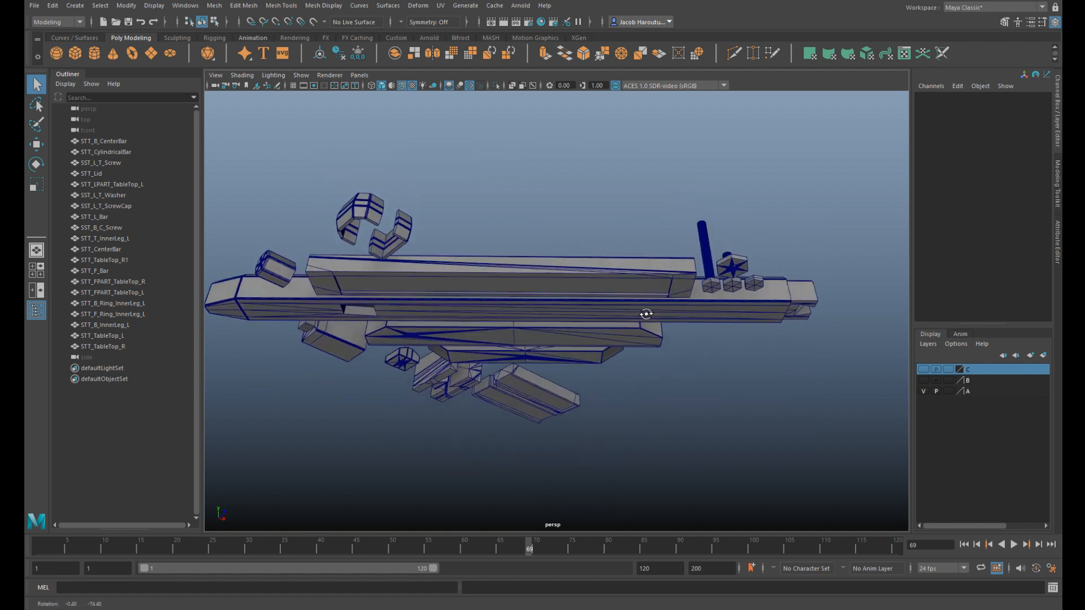
drag(647, 314, 541, 336)
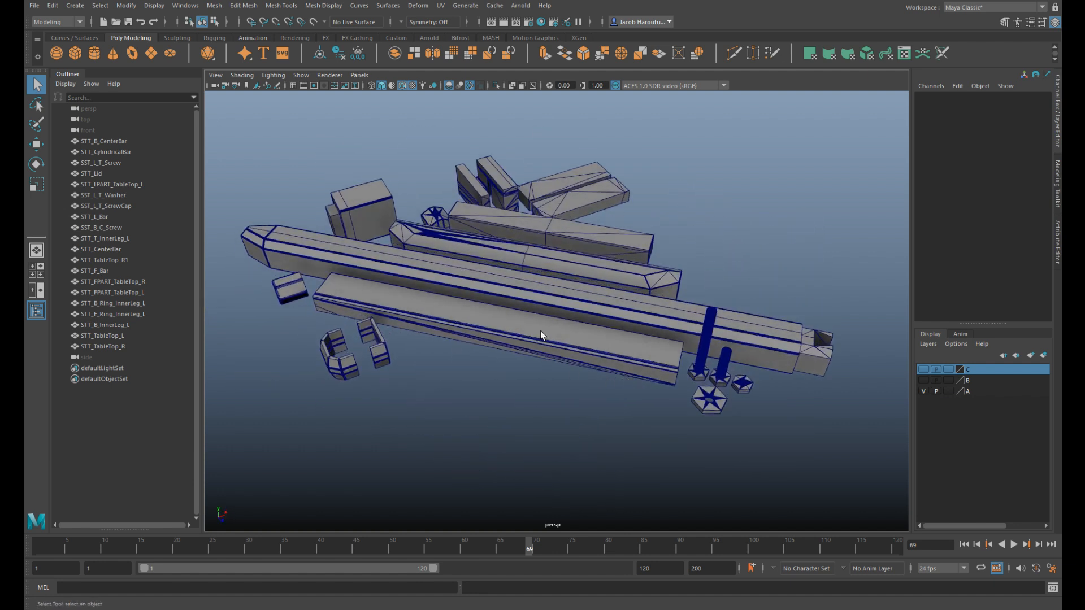
drag(540, 335, 522, 341)
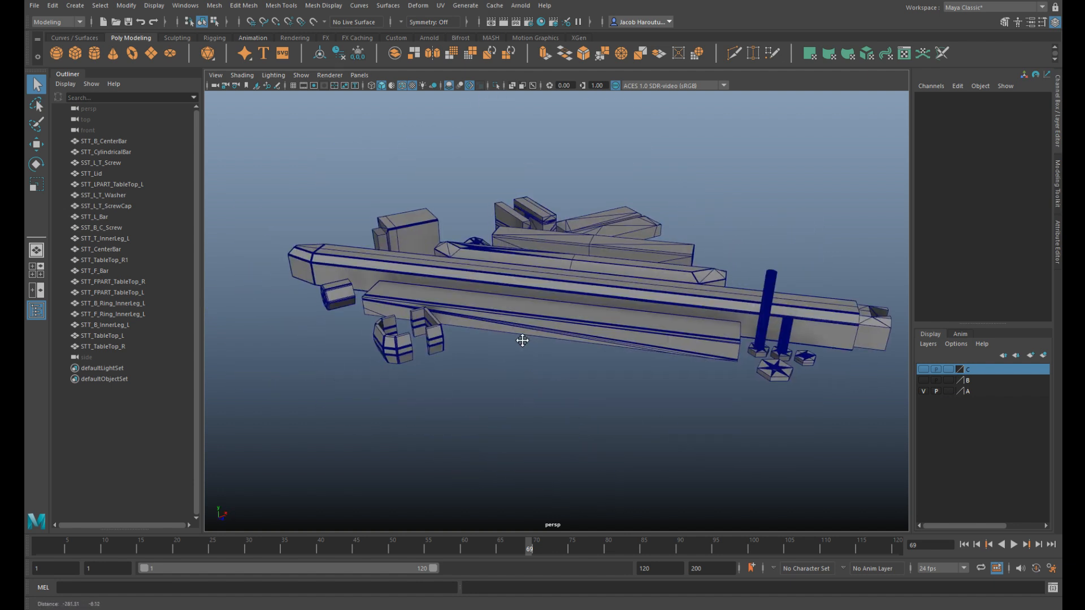
click(397, 356)
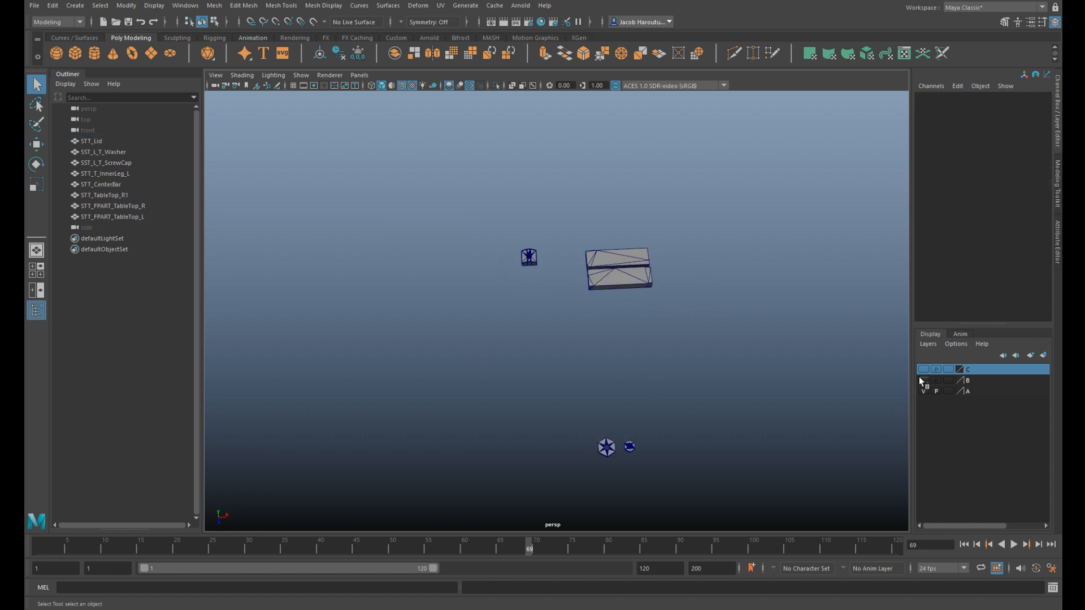
click(107, 174)
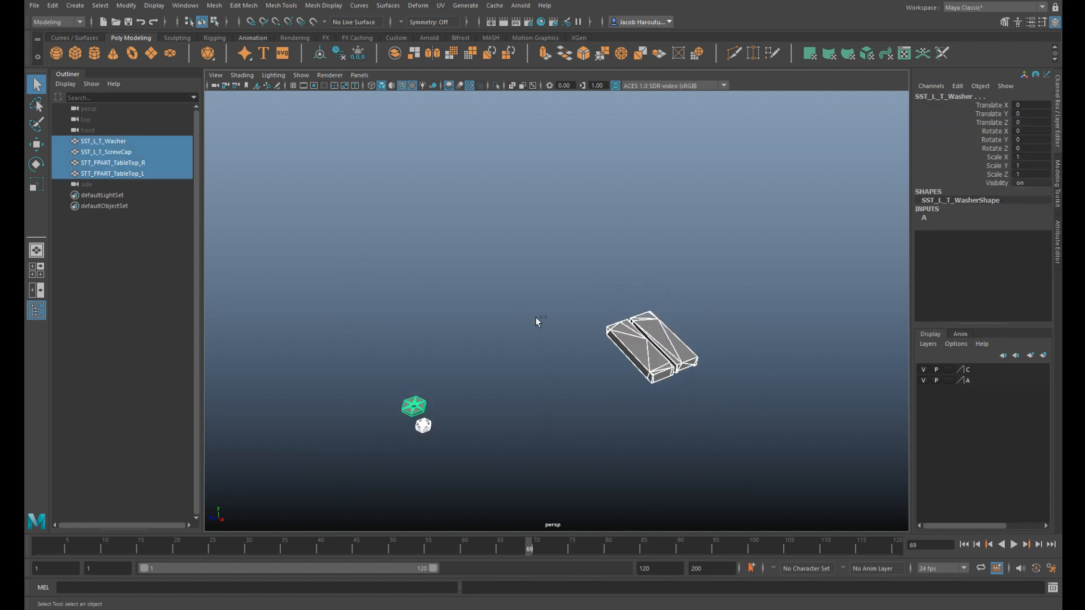
Step: Paste the washer, screw cap and tabletop pieces into the ToleranceTest scene with the leg frame
right_click(941, 369)
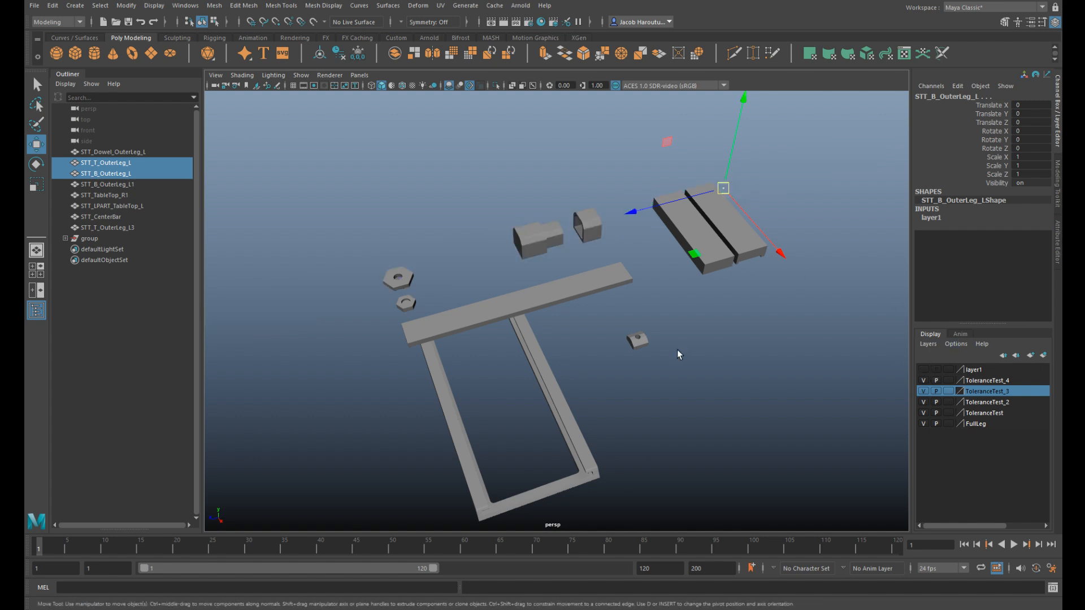
drag(678, 354, 695, 338)
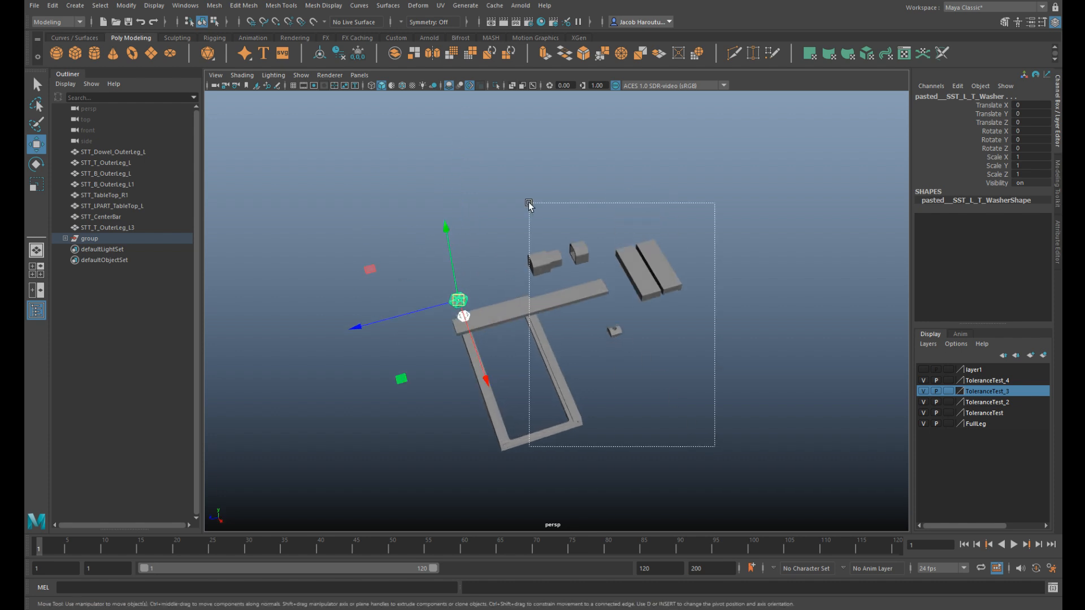
Step: Create a display layer from the selected leg, tabletop and bar parts and isolate the washer
click(928, 343)
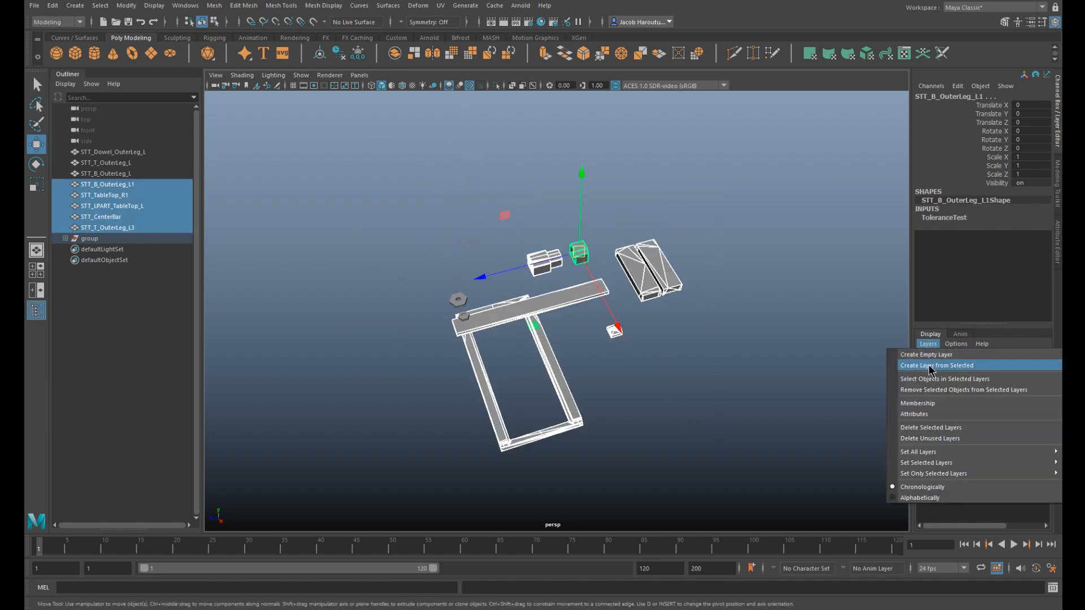
click(936, 366)
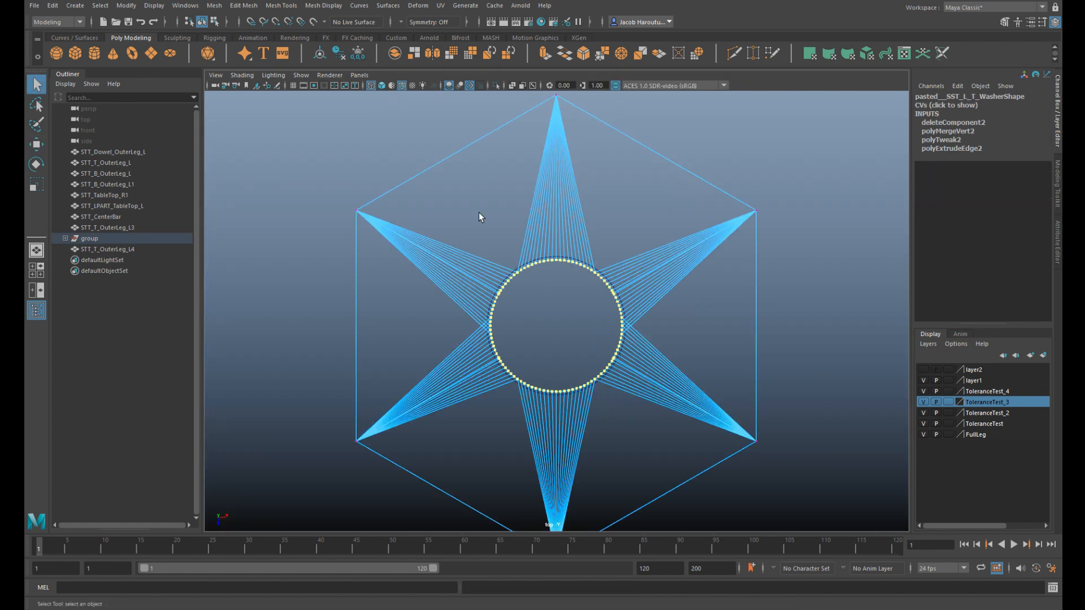
click(37, 184)
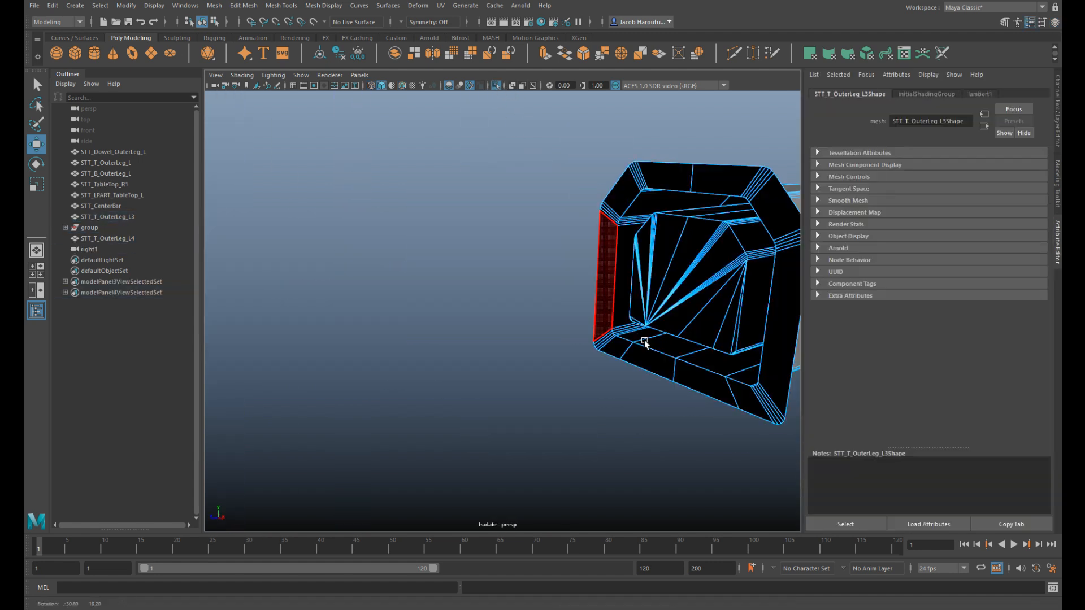
Step: Extrude the outer leg's end faces into a sleeve and combine the leg pieces into one mesh
drag(643, 342, 612, 303)
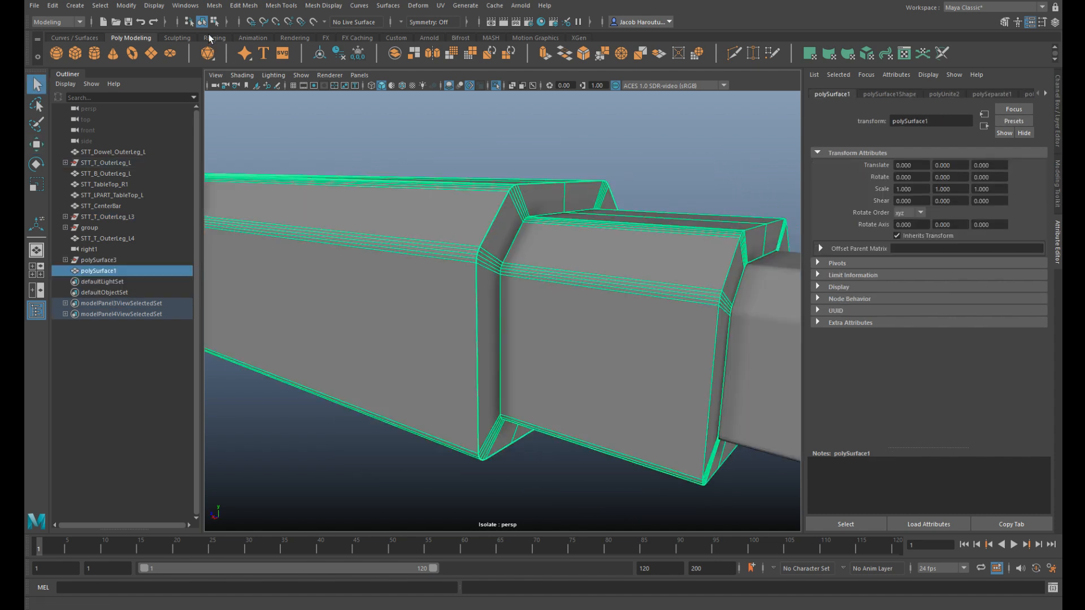
click(154, 6)
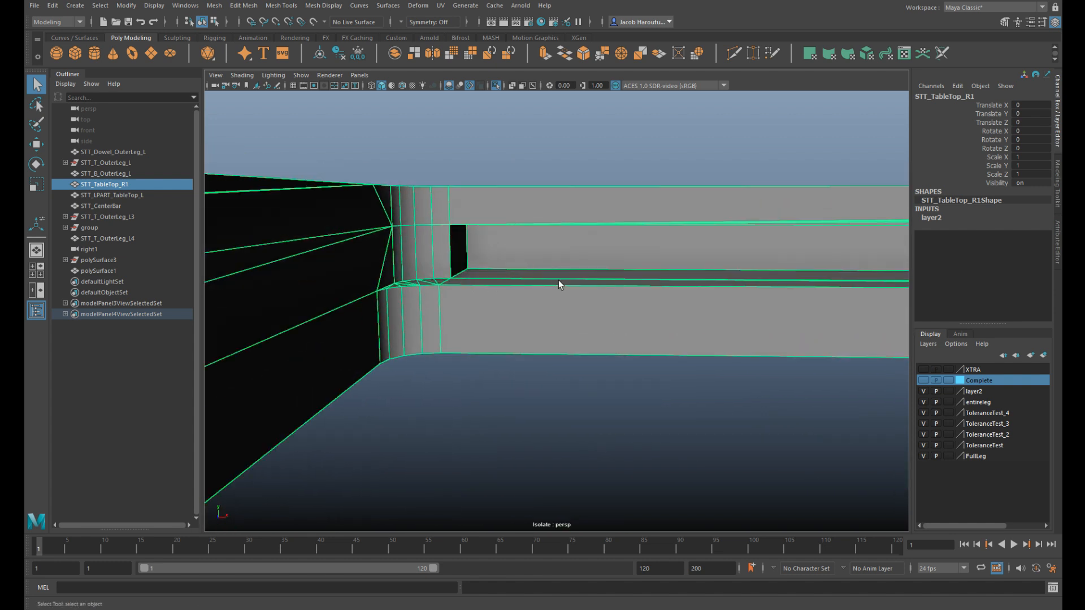
mouse_move(563, 272)
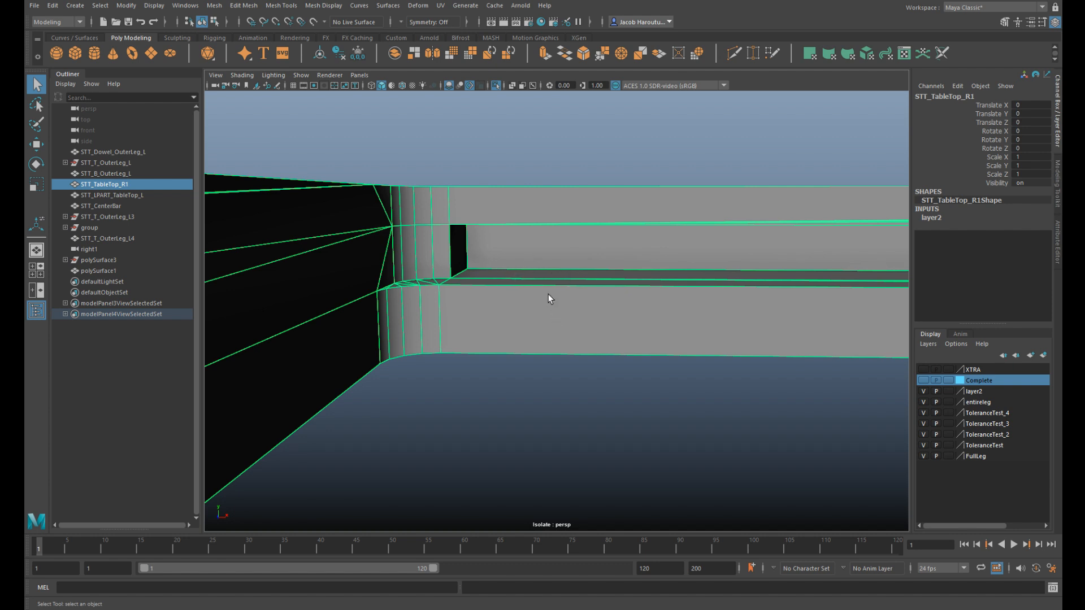
mouse_move(546, 279)
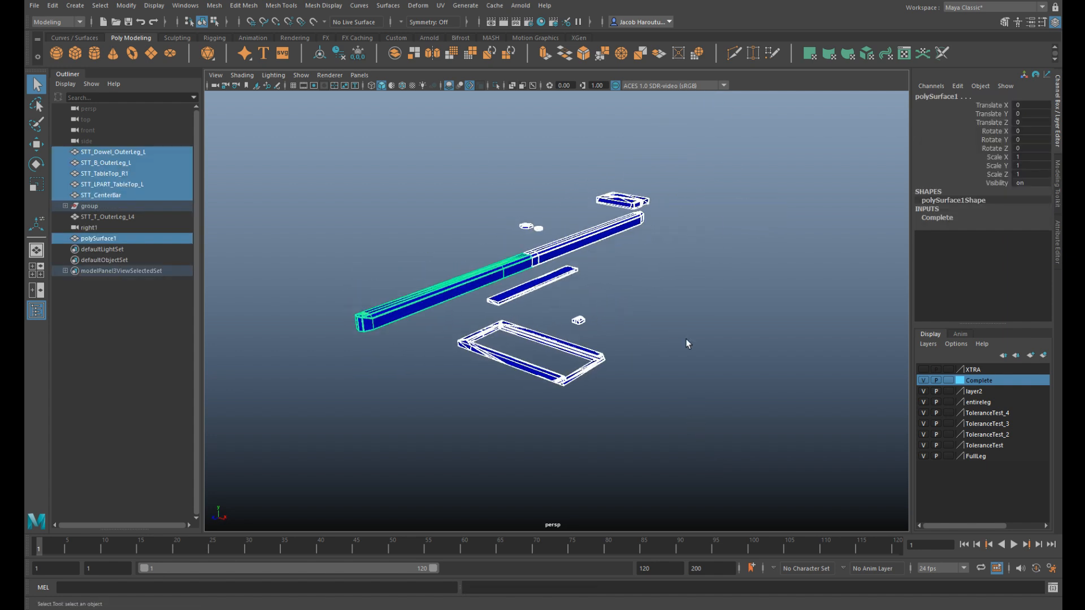
mouse_move(640, 322)
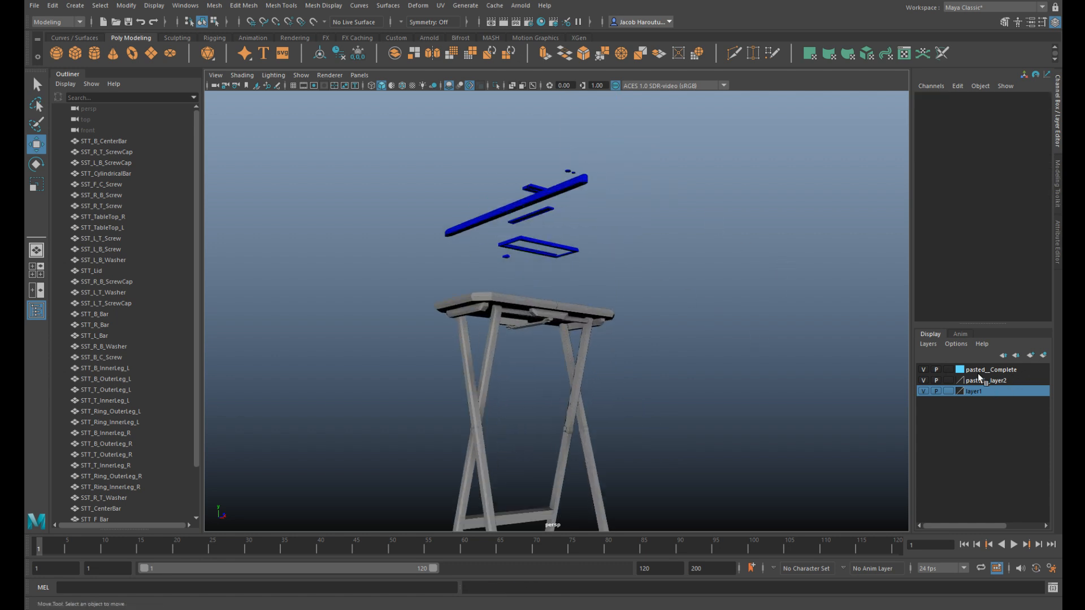
Step: Paste the parts into the table scene and strip the 'pasted__' prefix via Search and Replace Names
click(126, 5)
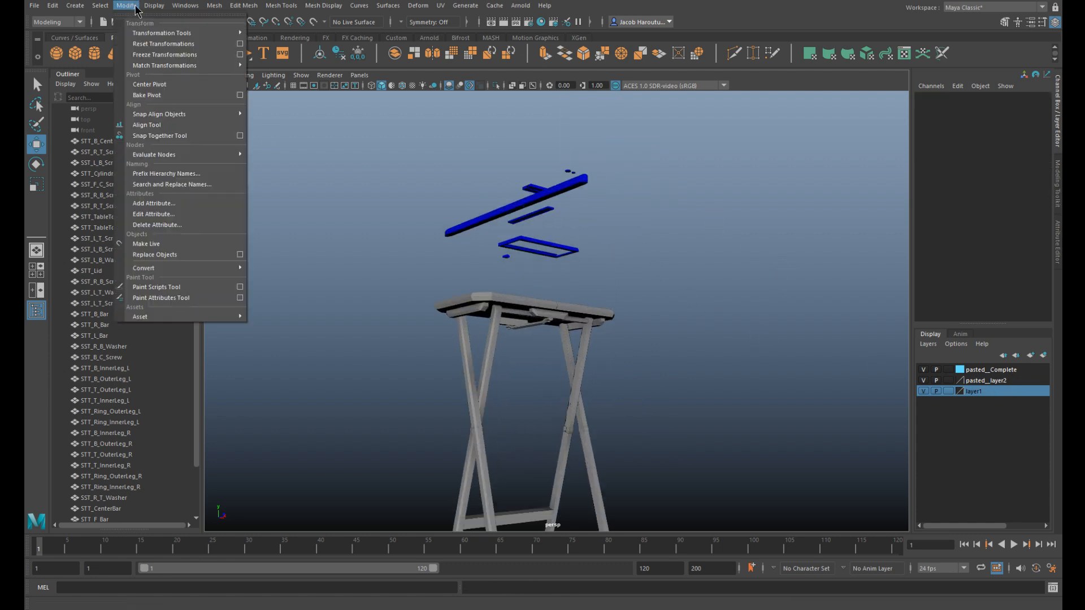
click(171, 184)
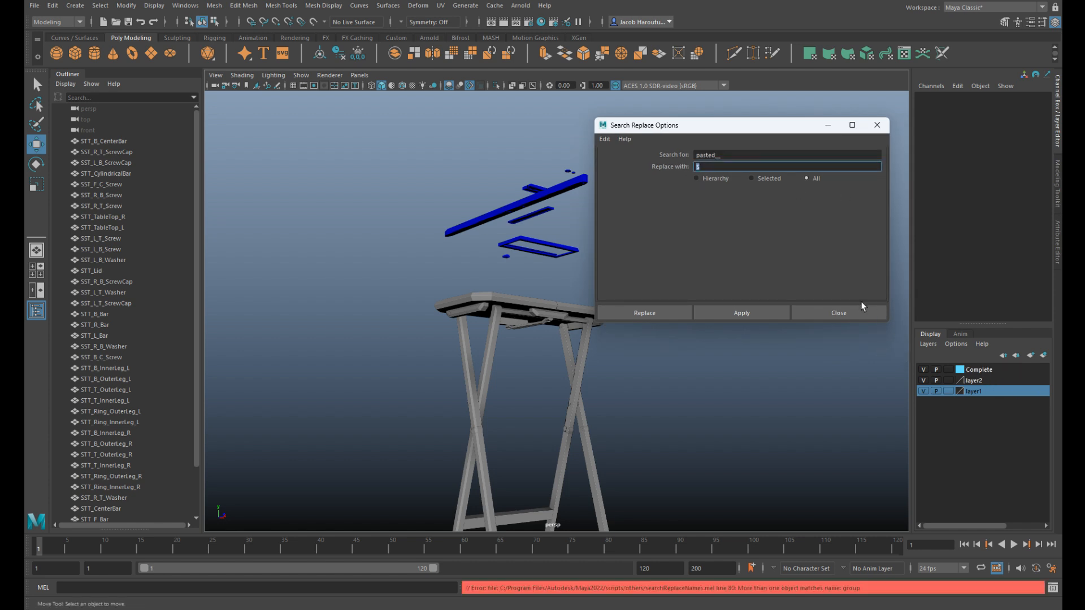
click(838, 312)
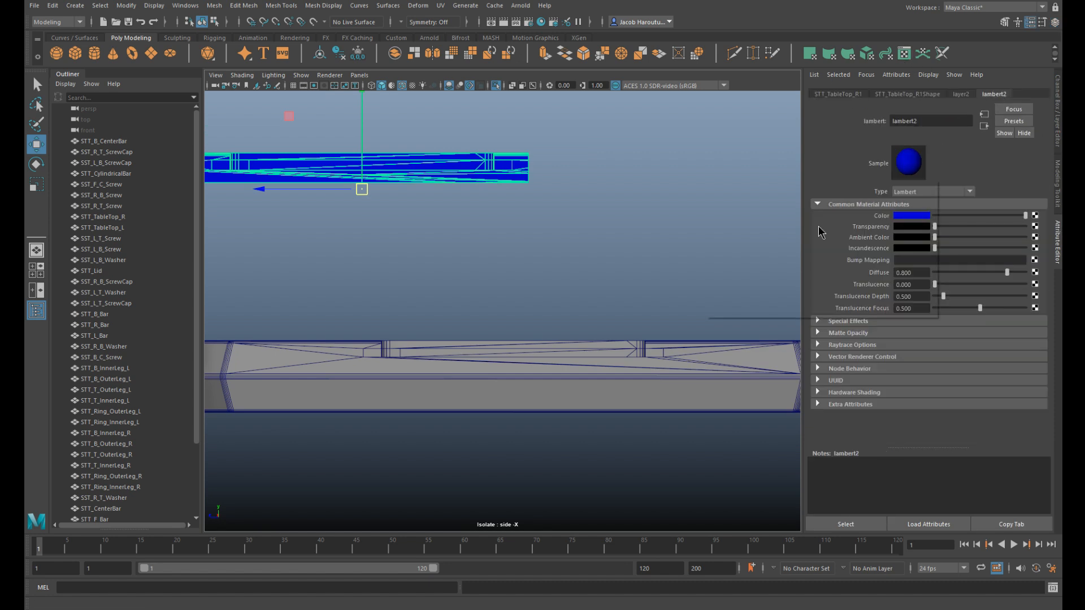
Step: Lighten the blue material and move the blue test piece onto the right tabletop, isolating both
click(912, 215)
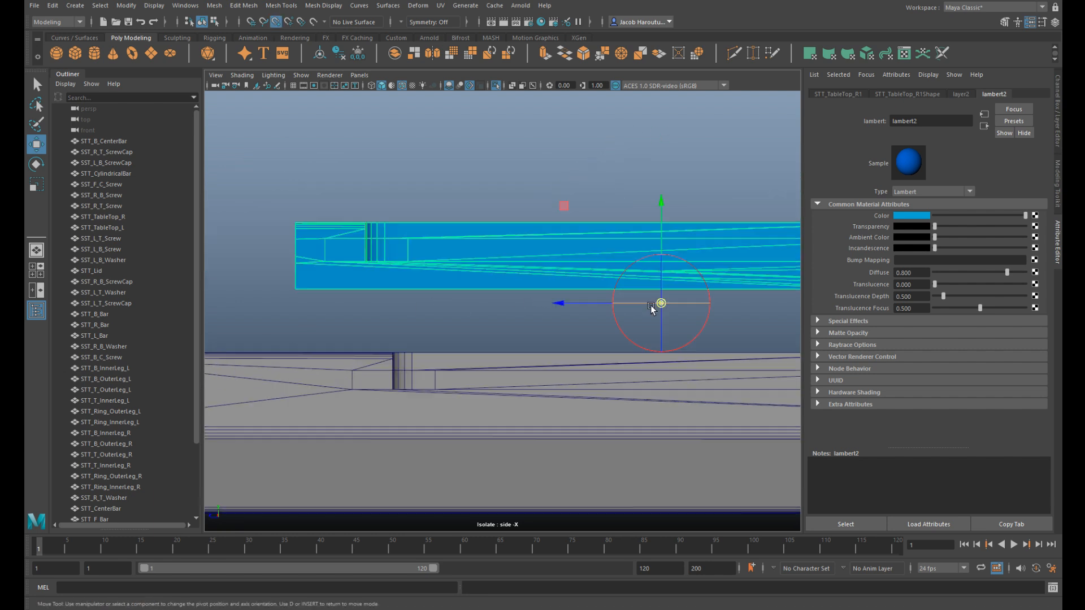
drag(661, 303, 388, 224)
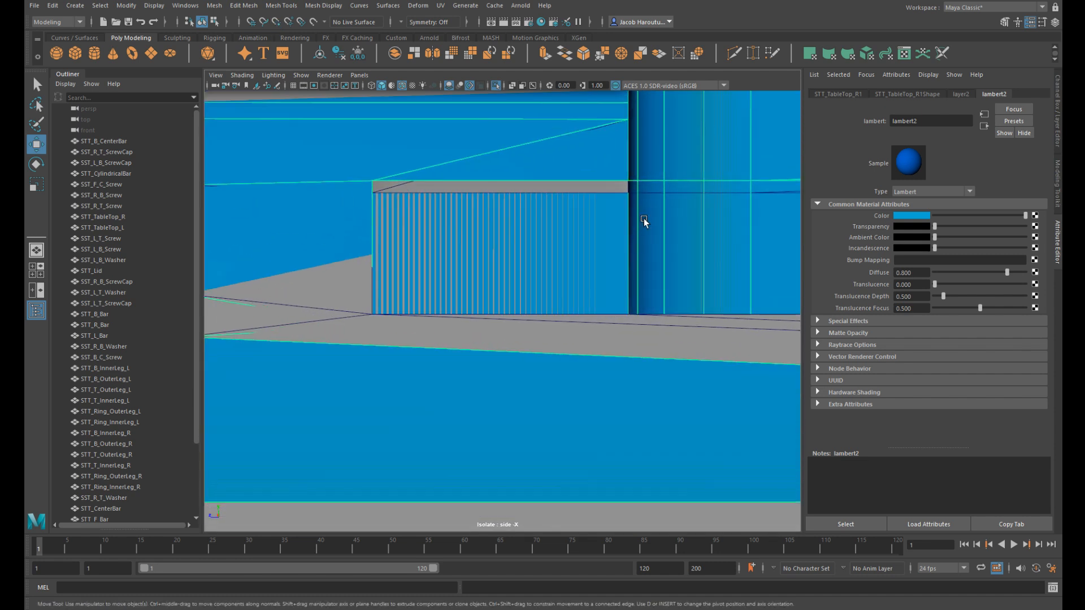
drag(643, 222, 658, 415)
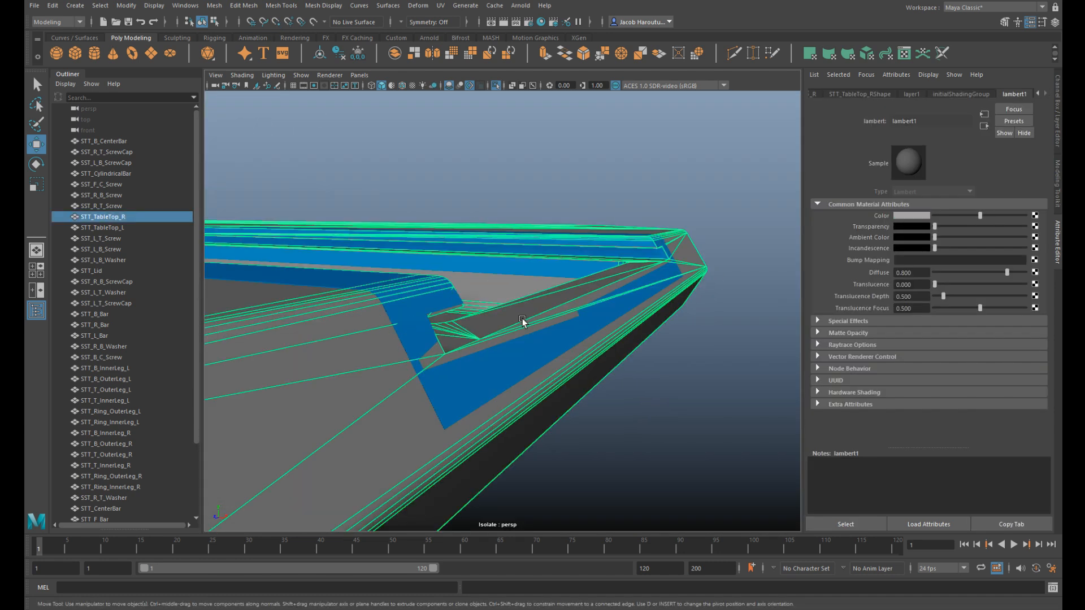
right_click(522, 320)
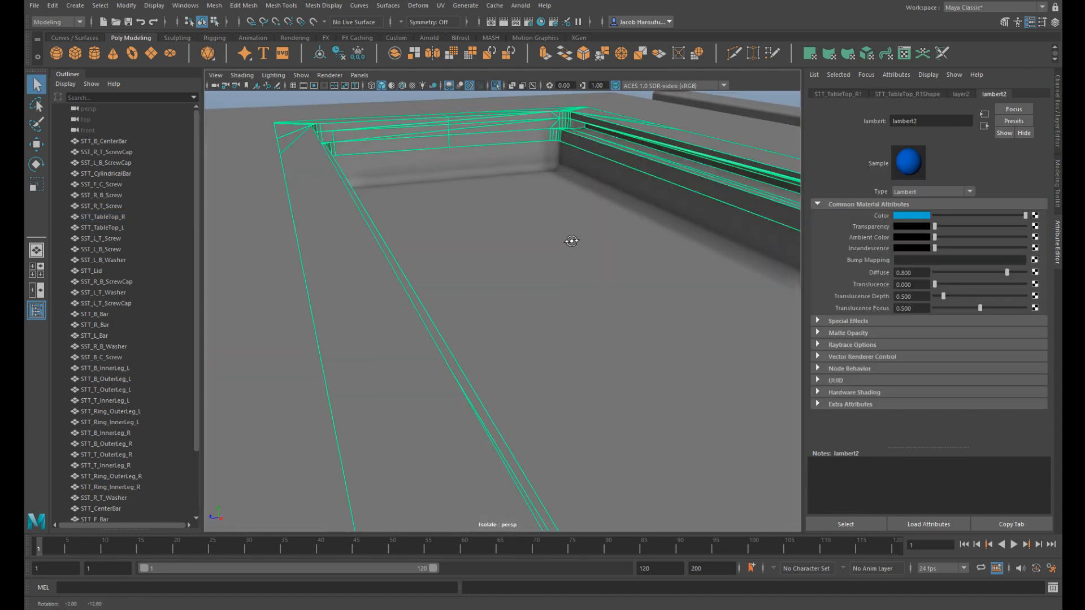
Step: Create a polygon cube scaled to 10 and set it on the tabletop beside the slot
drag(572, 241, 670, 448)
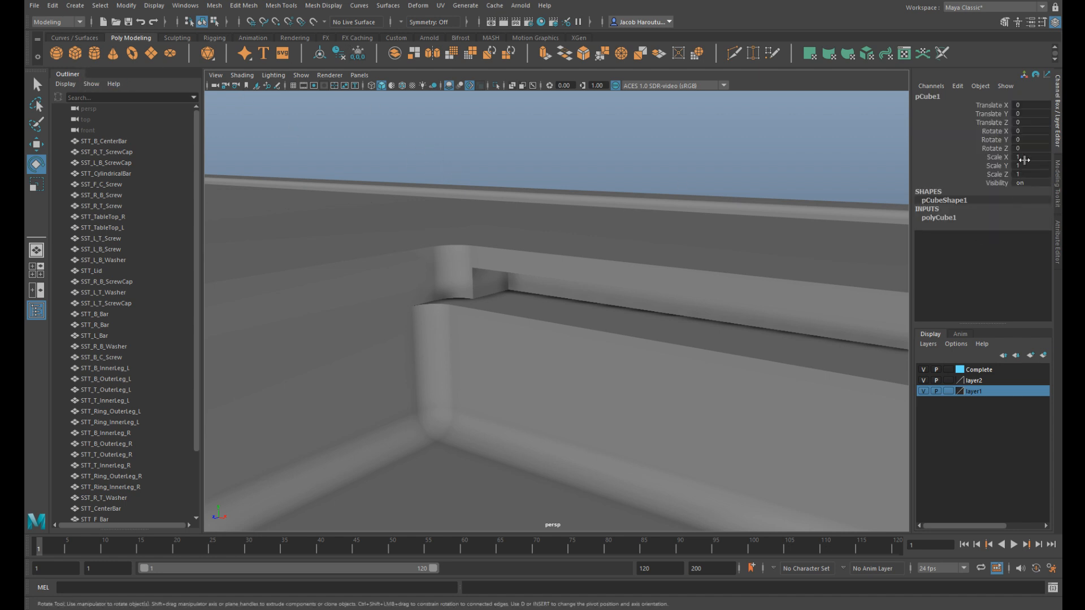
text(10)
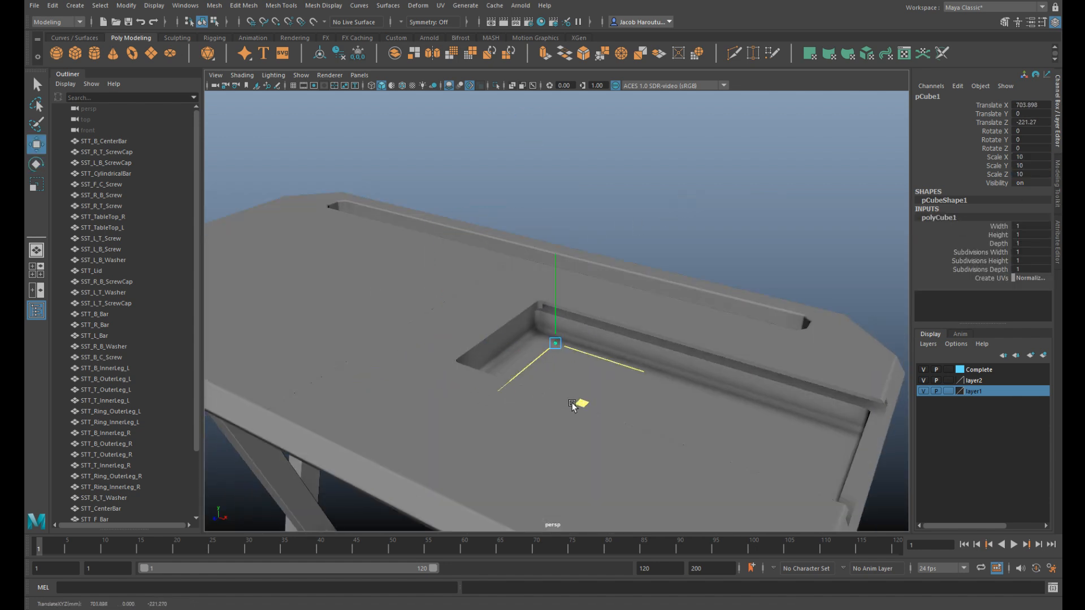
drag(556, 344, 562, 332)
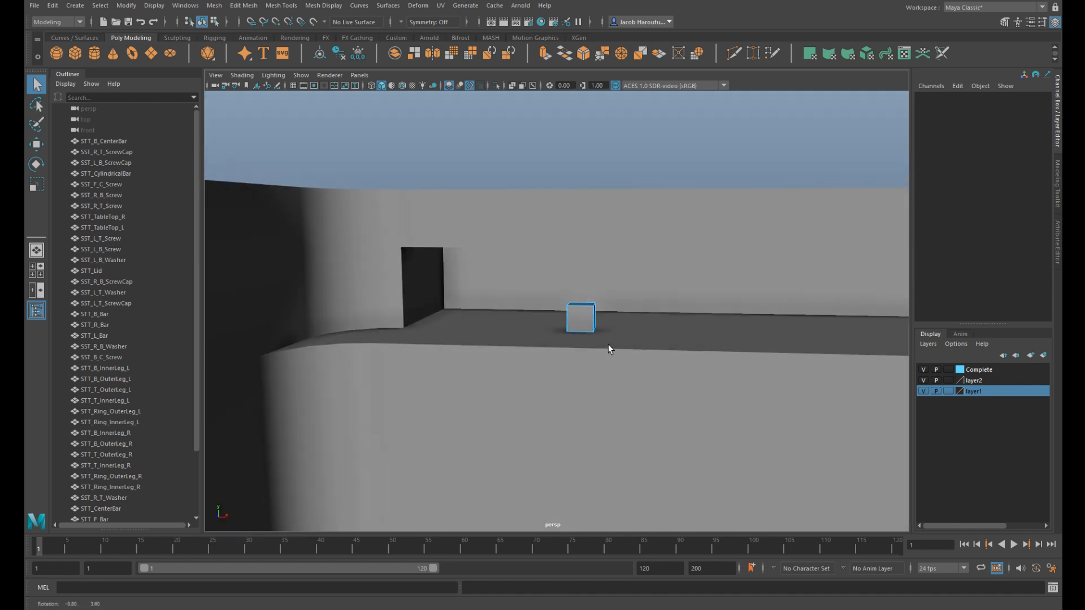
Step: Create a cylinder, flatten it into a long bar and slide it into the tabletop recess
click(579, 317)
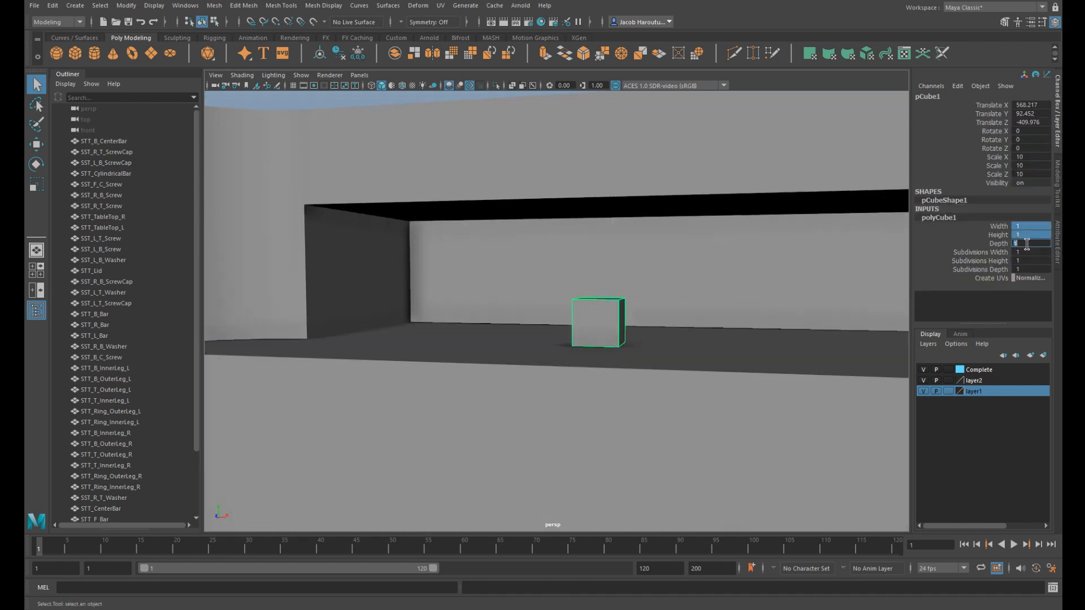
right_click(598, 324)
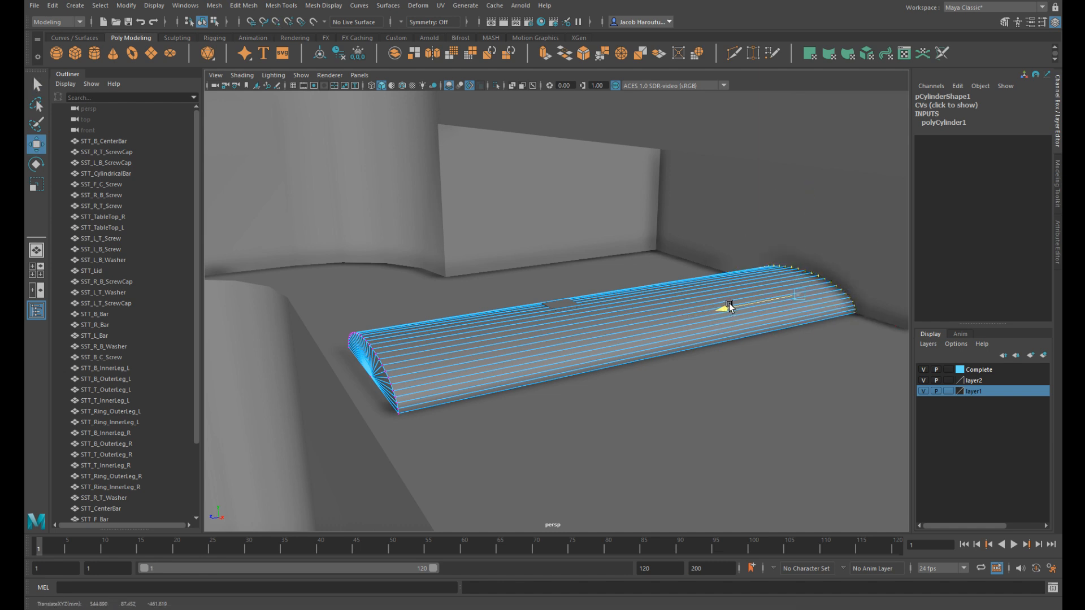
drag(727, 307, 270, 398)
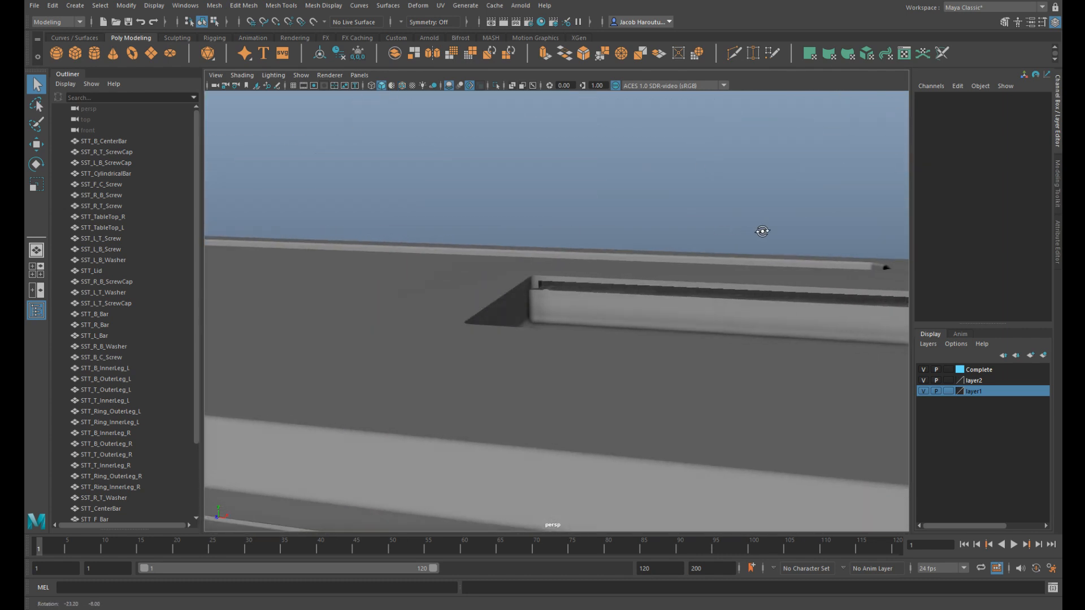
Step: View the tabletop from below in wireframe and select the thin cylinder at the leg joint
drag(761, 231, 430, 372)
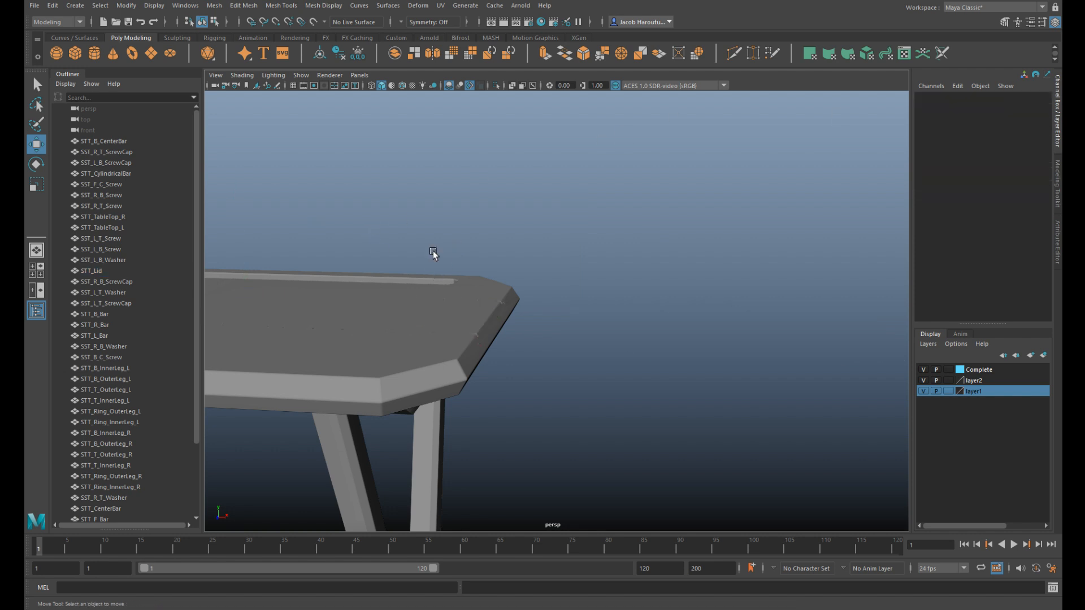
click(90, 270)
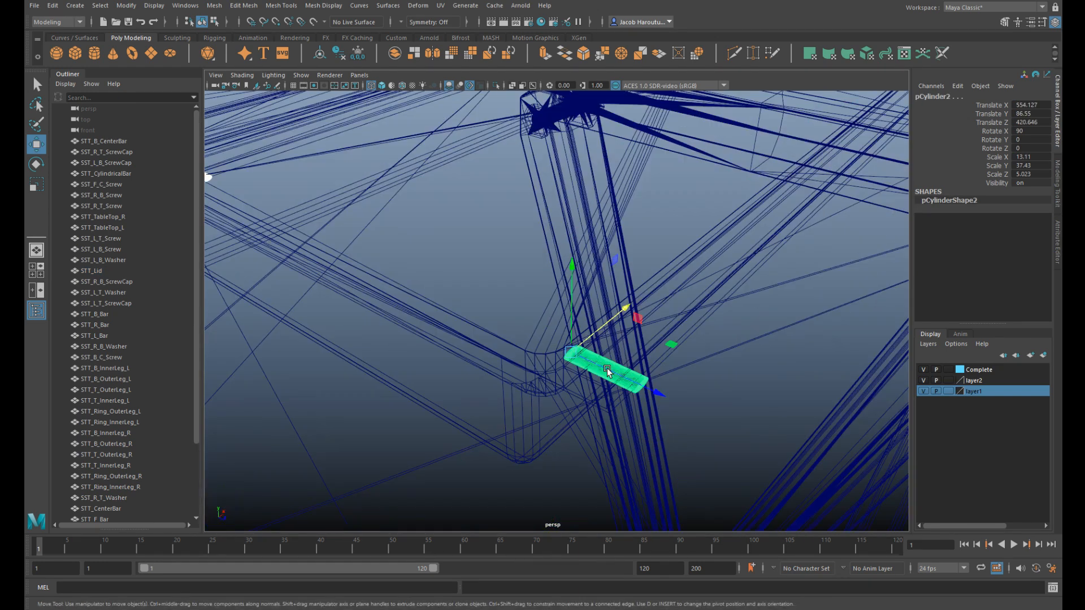
Step: Duplicate the thin cylinder and line the copy up along the underside groove
drag(554, 312, 512, 316)
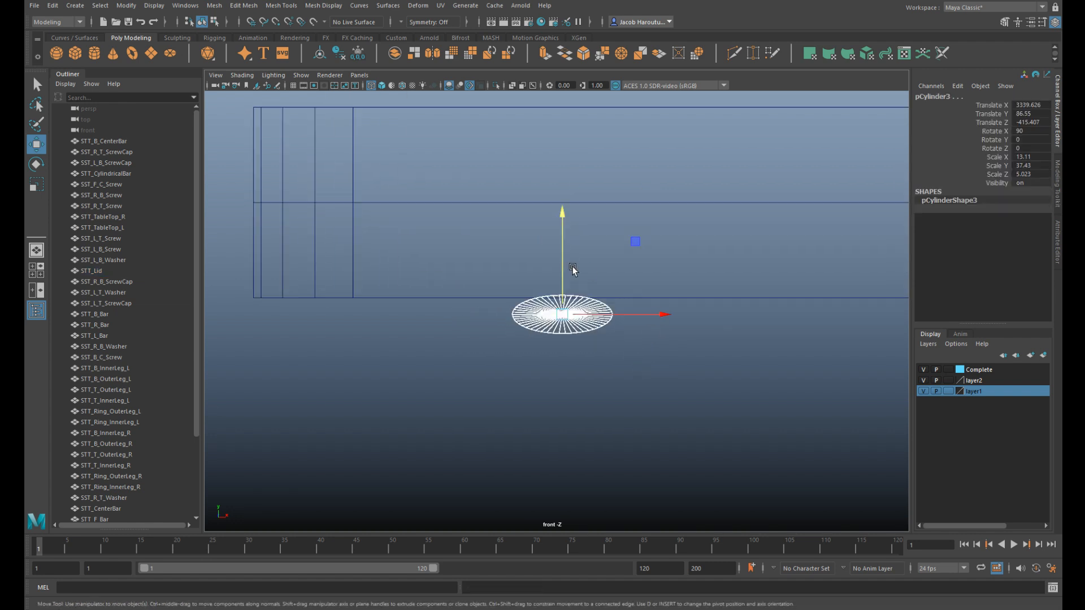
click(90, 270)
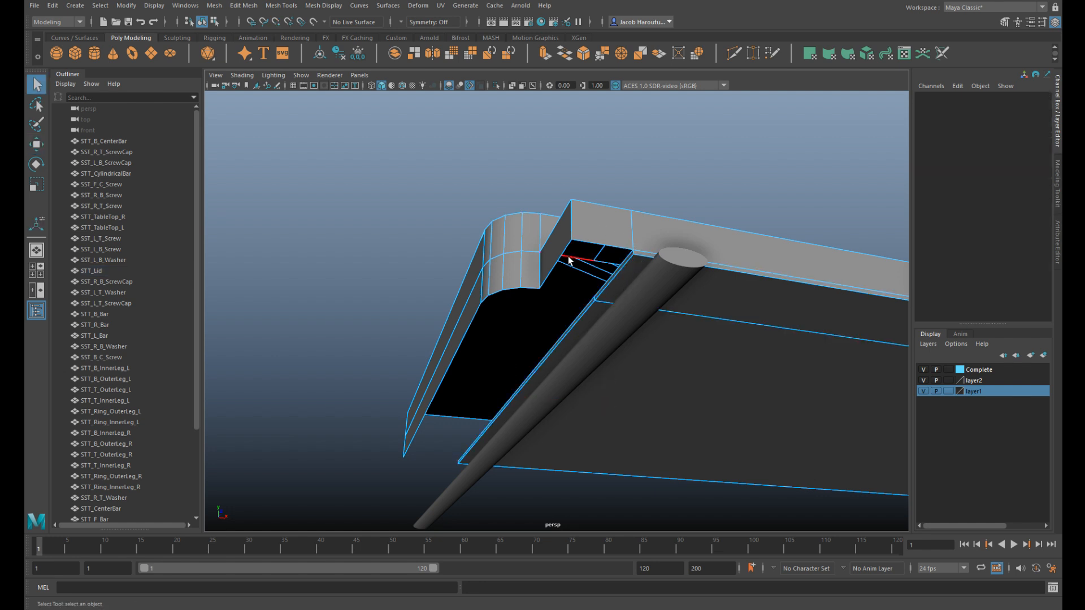
Step: Create a new polygon cylinder (pCylinder6) with STT_Lid selected, placed at the origin
click(91, 271)
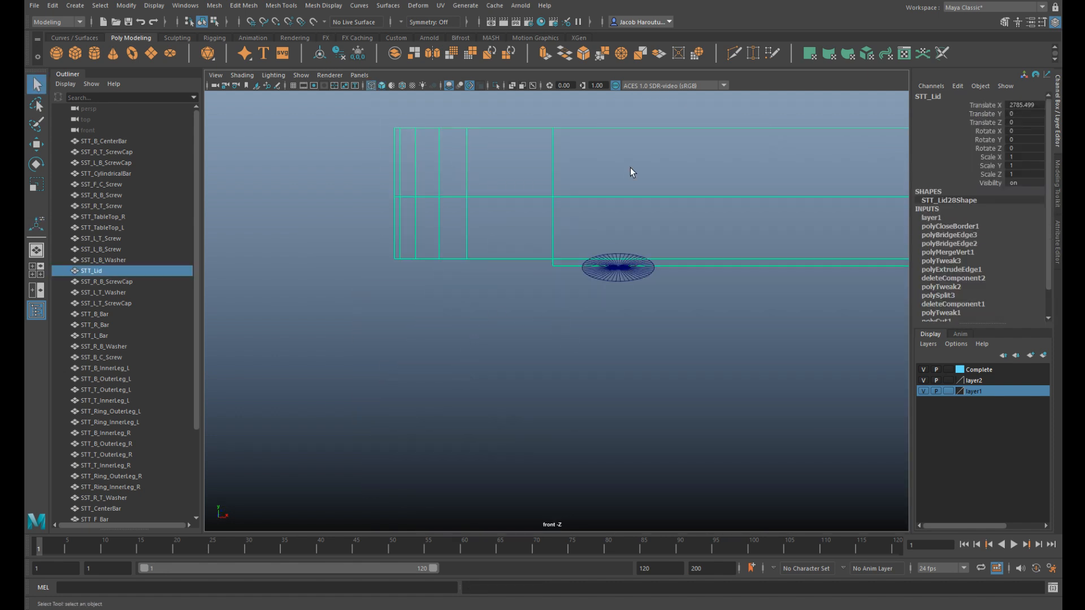
click(154, 6)
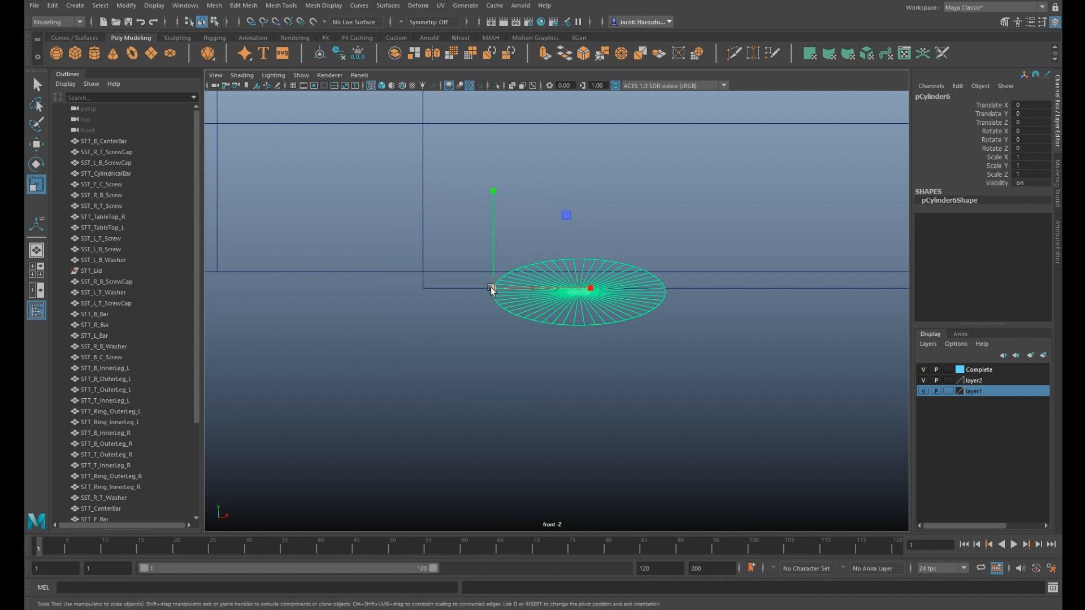
Step: Resize the flat cylinder at the lid edge and rotate it into its cutting orientation
drag(491, 288, 655, 298)
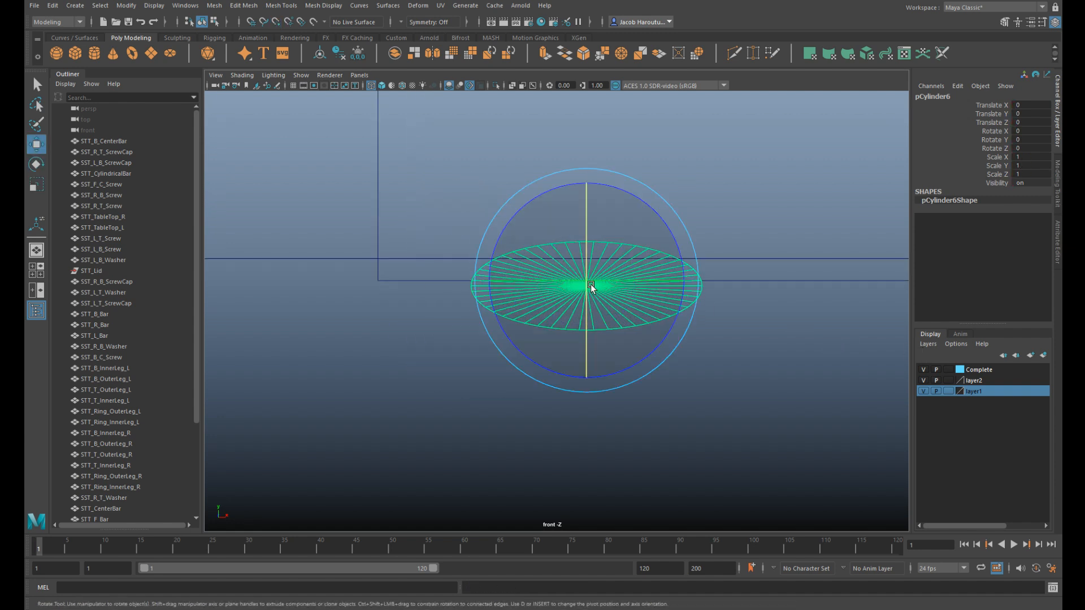
drag(591, 285, 616, 249)
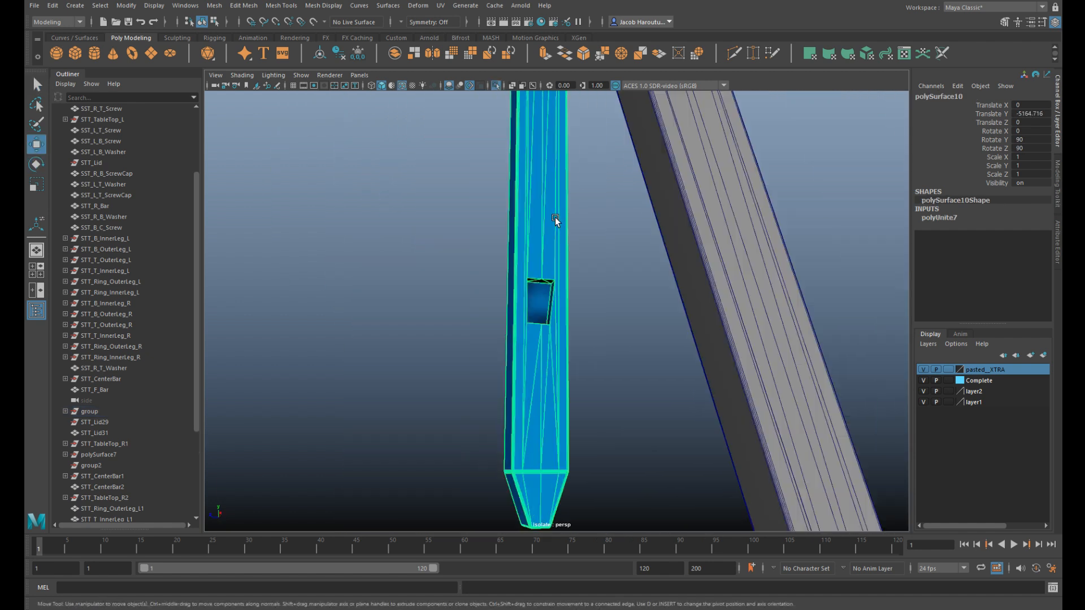
Step: Tilt polySurface10 into its angled leg position with the full table in view
drag(554, 222, 640, 369)
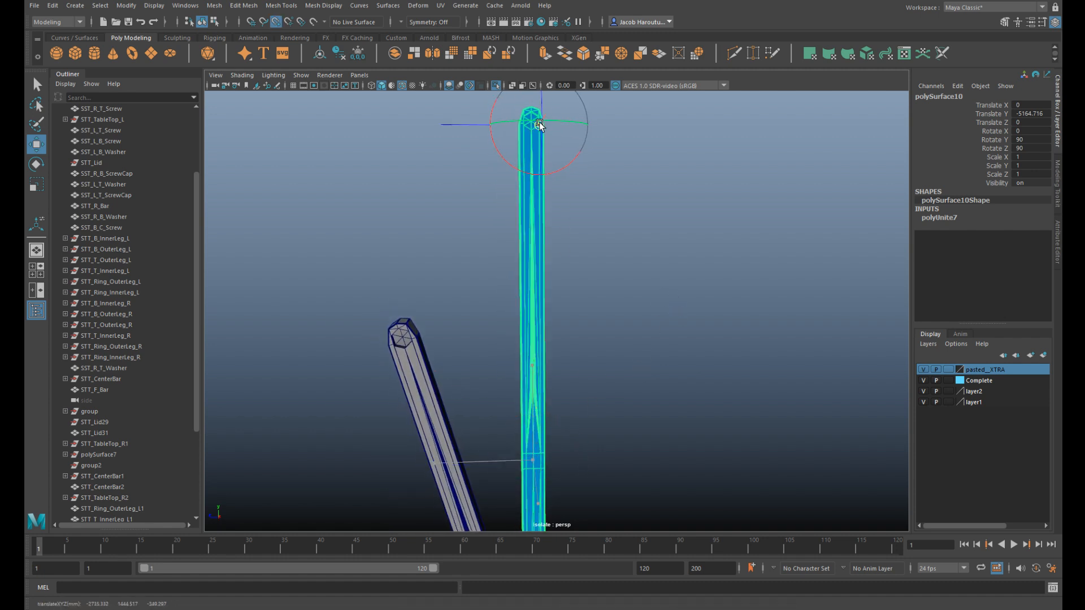
drag(538, 123, 402, 338)
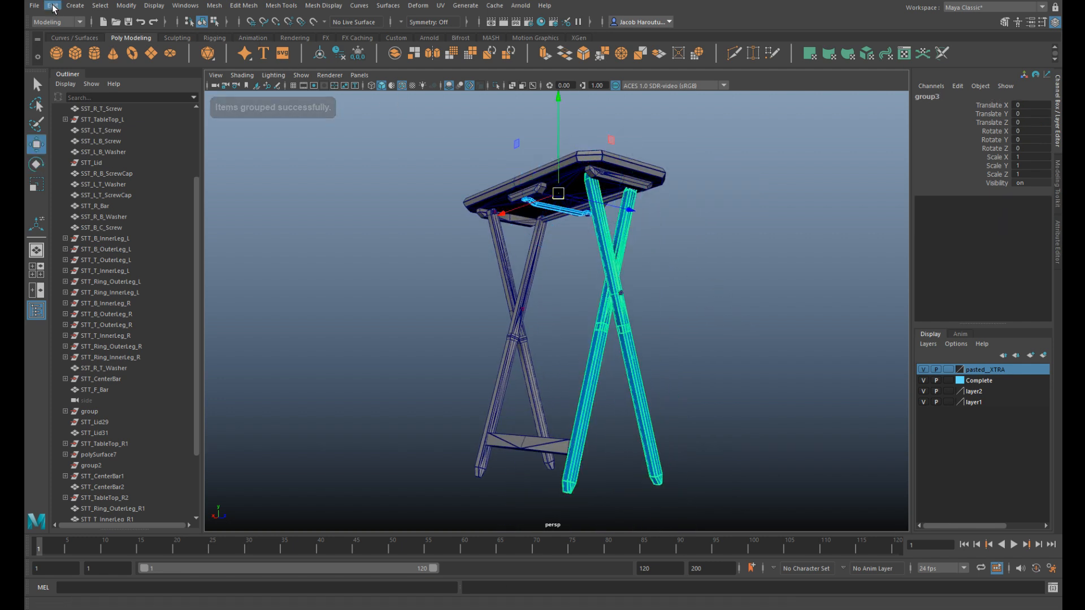
Step: Duplicate Special the leg group with Scale X -1 to mirror it across the table
click(52, 5)
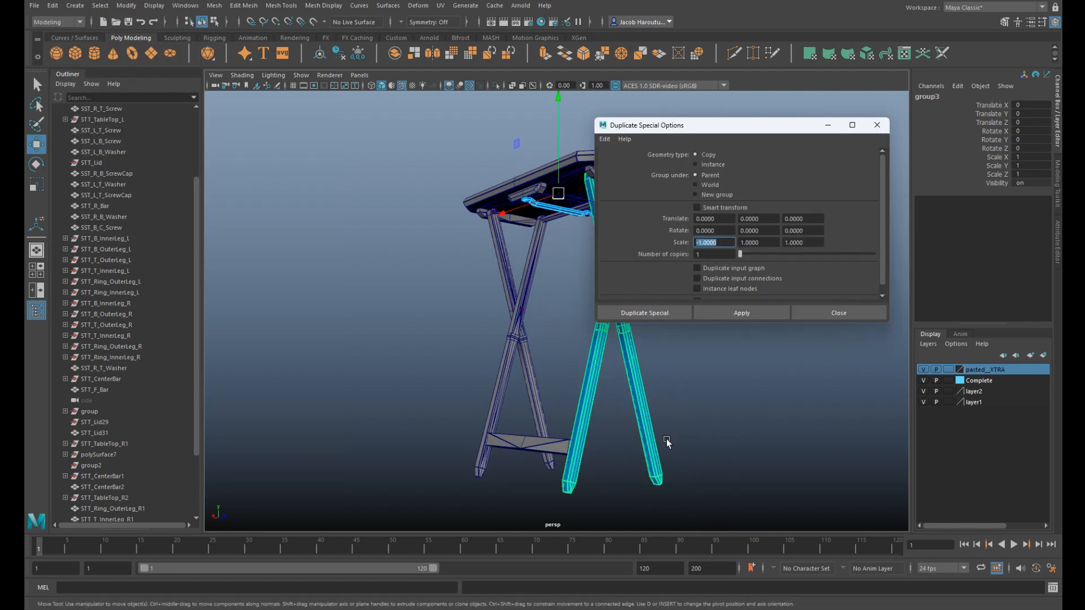
click(643, 313)
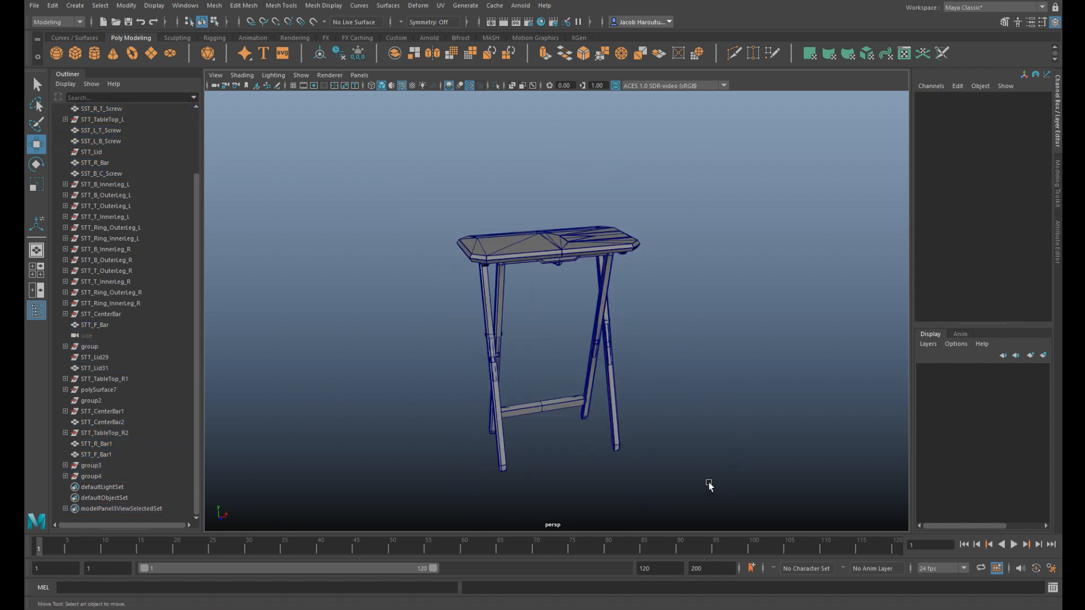
mouse_move(752, 303)
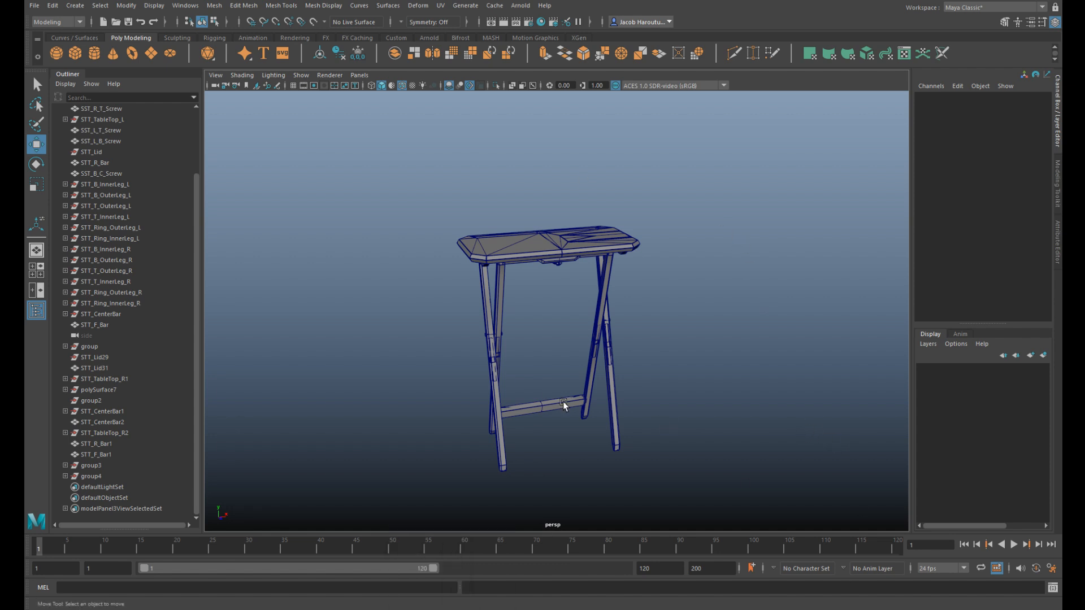
mouse_move(613, 346)
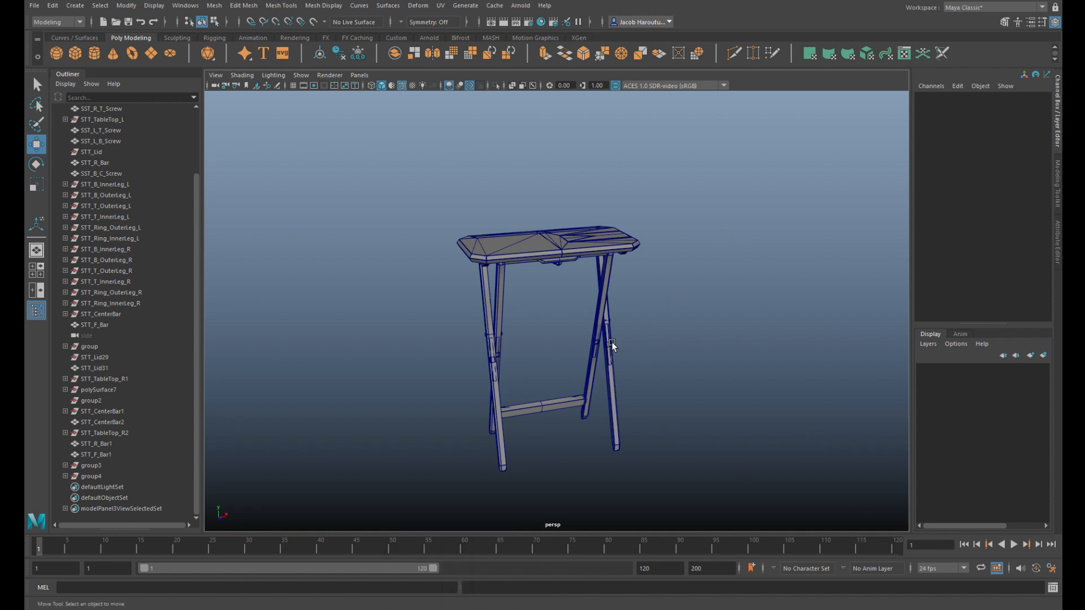